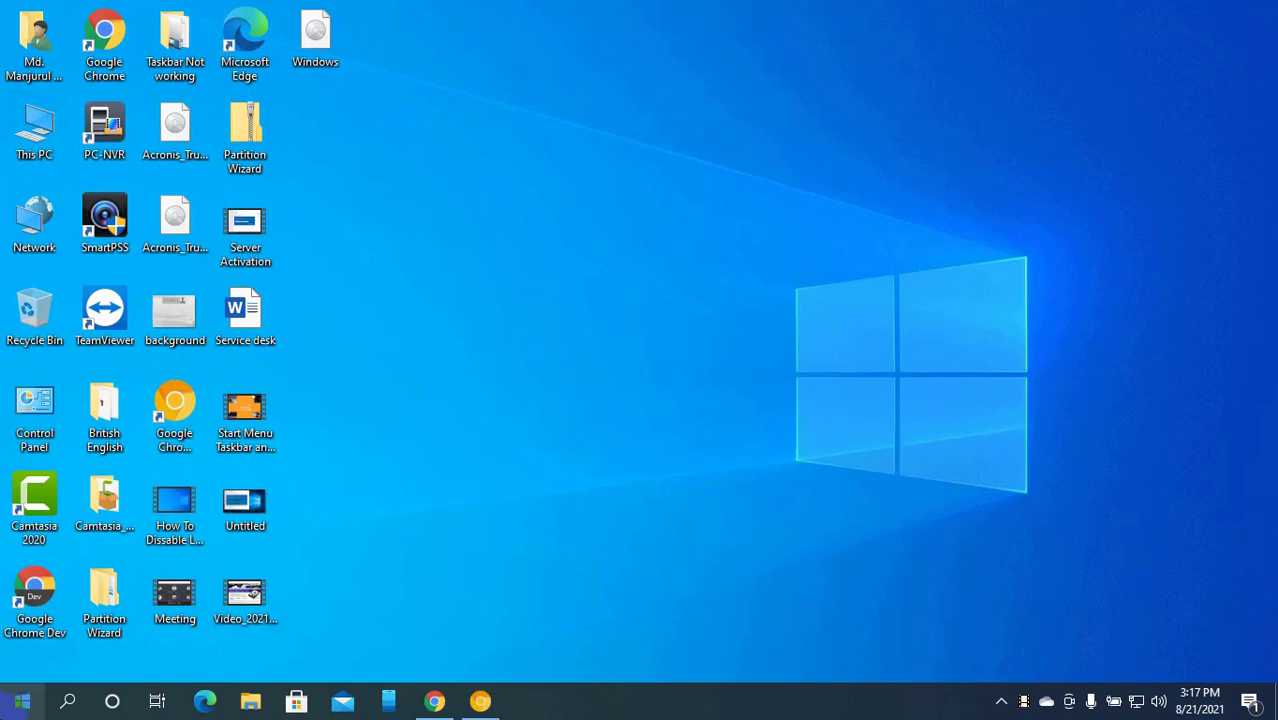
Search the Start menu for 'cmd' and show Command Prompt's Run as administrator option
click(20, 700)
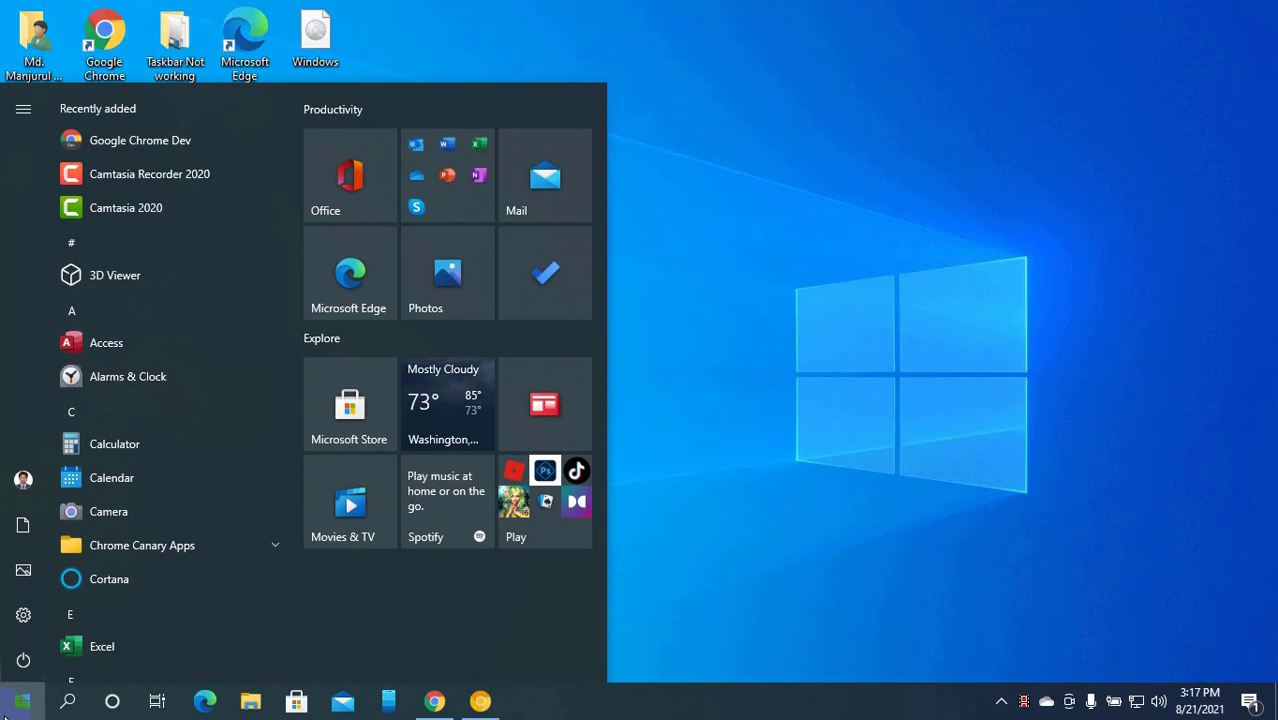
text(cmd)
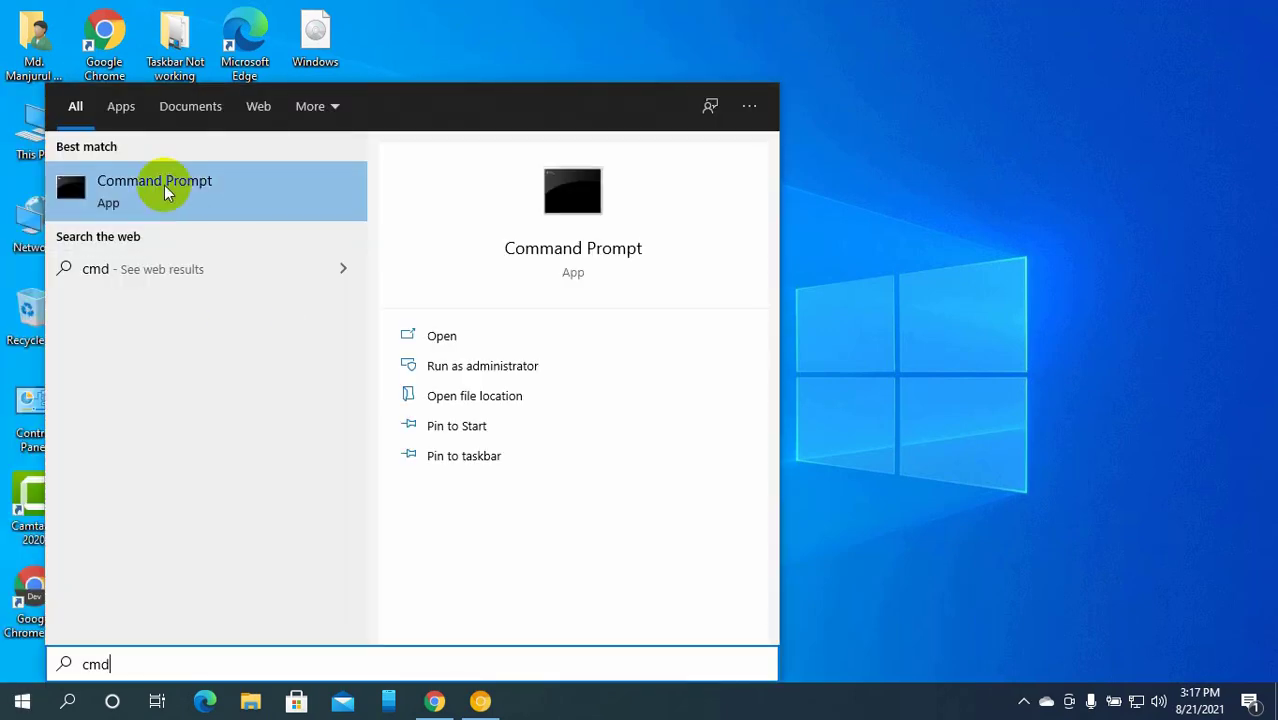
right_click(164, 190)
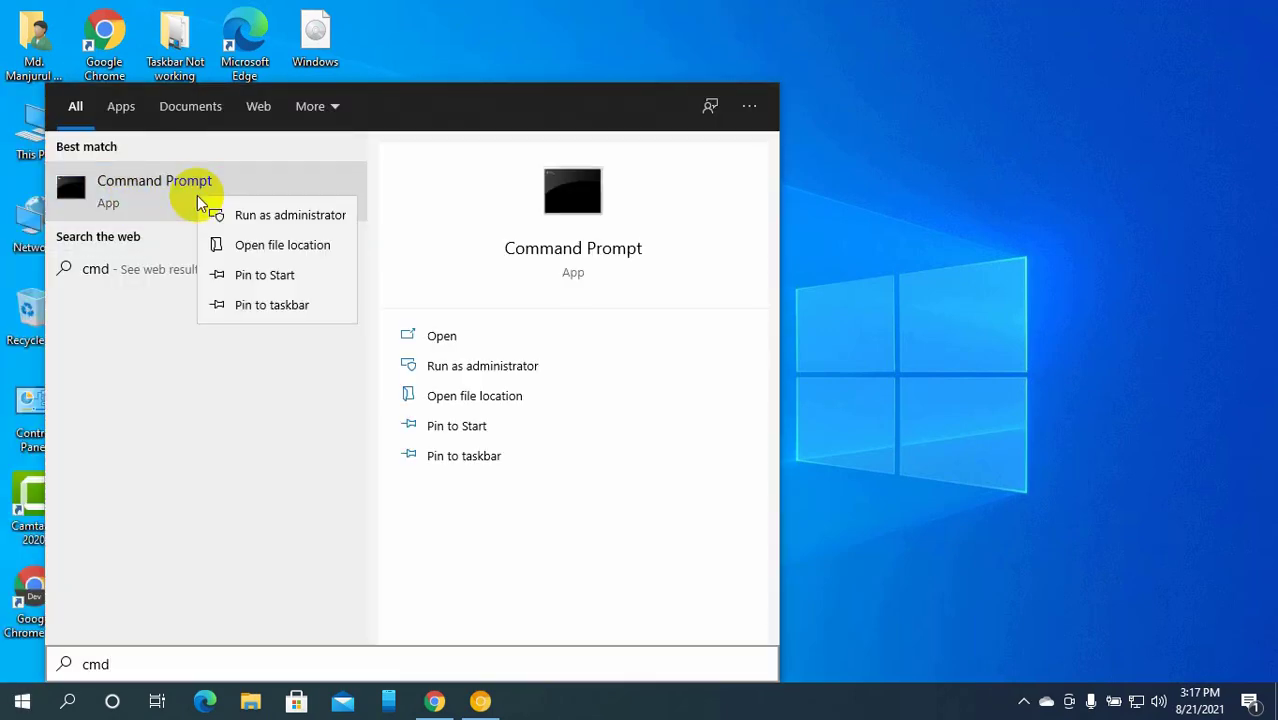
mouse_move(290, 222)
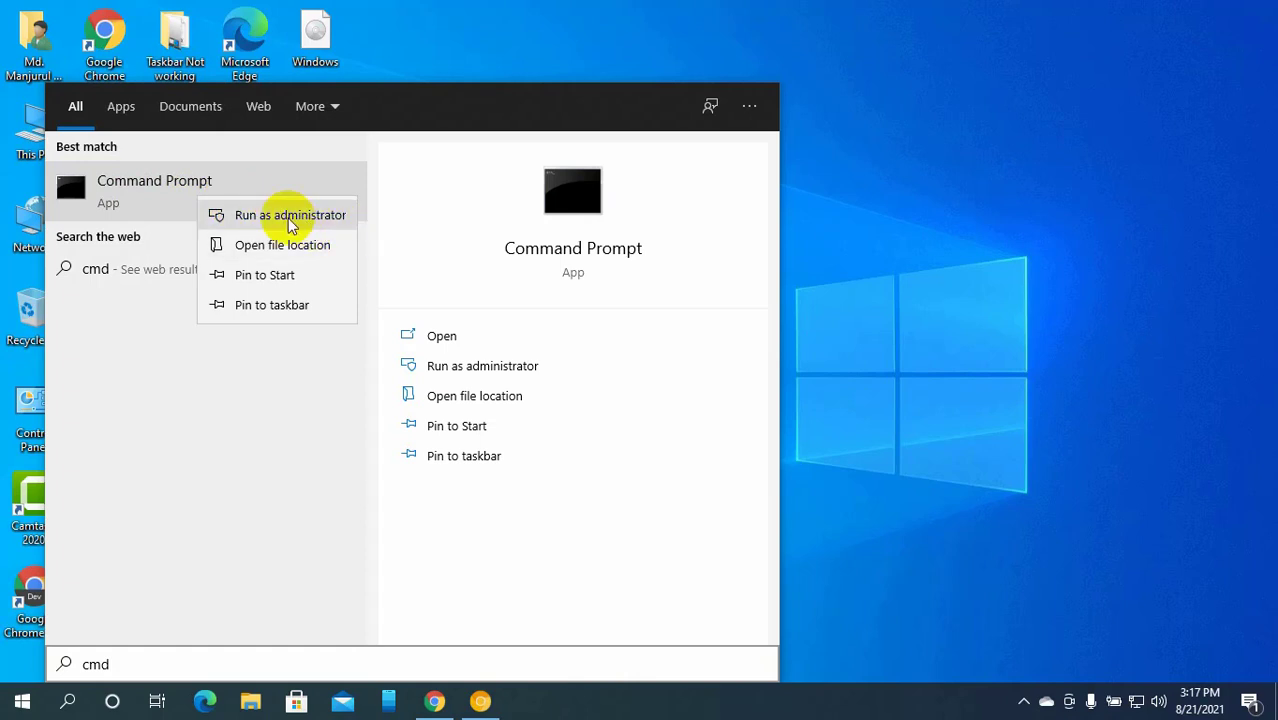
Launch Command Prompt as administrator and enter the sfc /scannow command
click(290, 214)
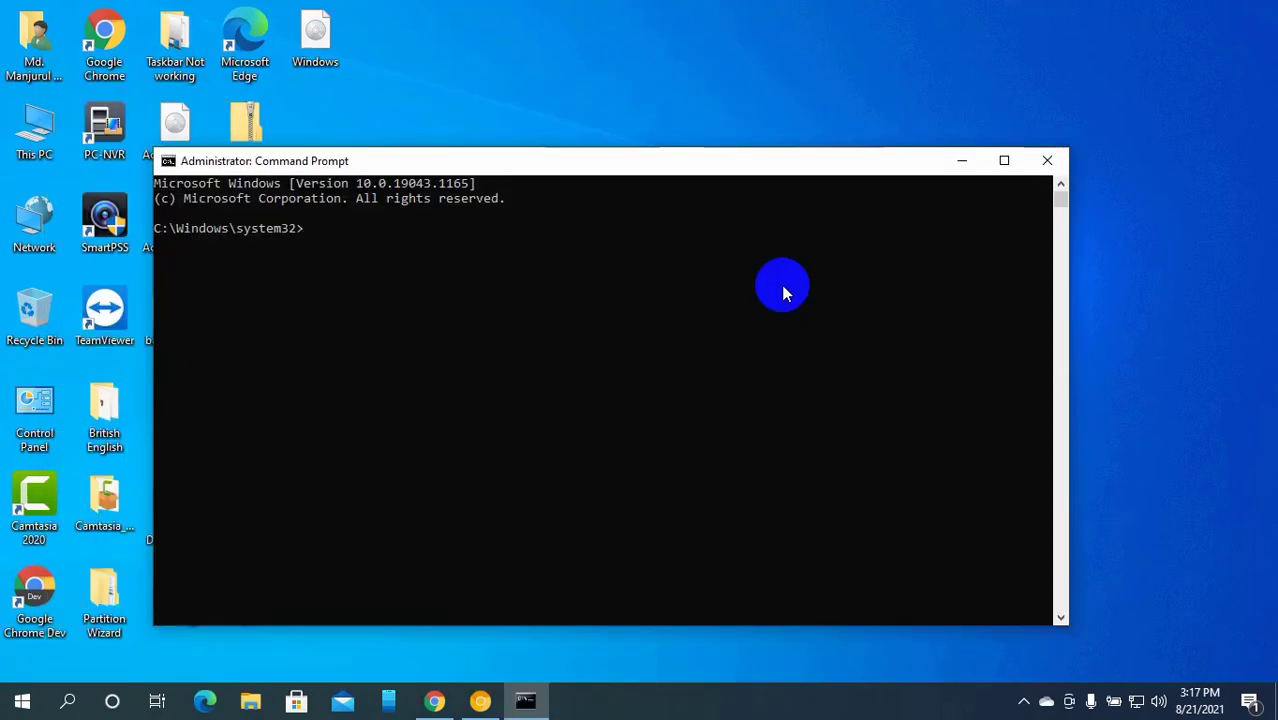
text(sfc)
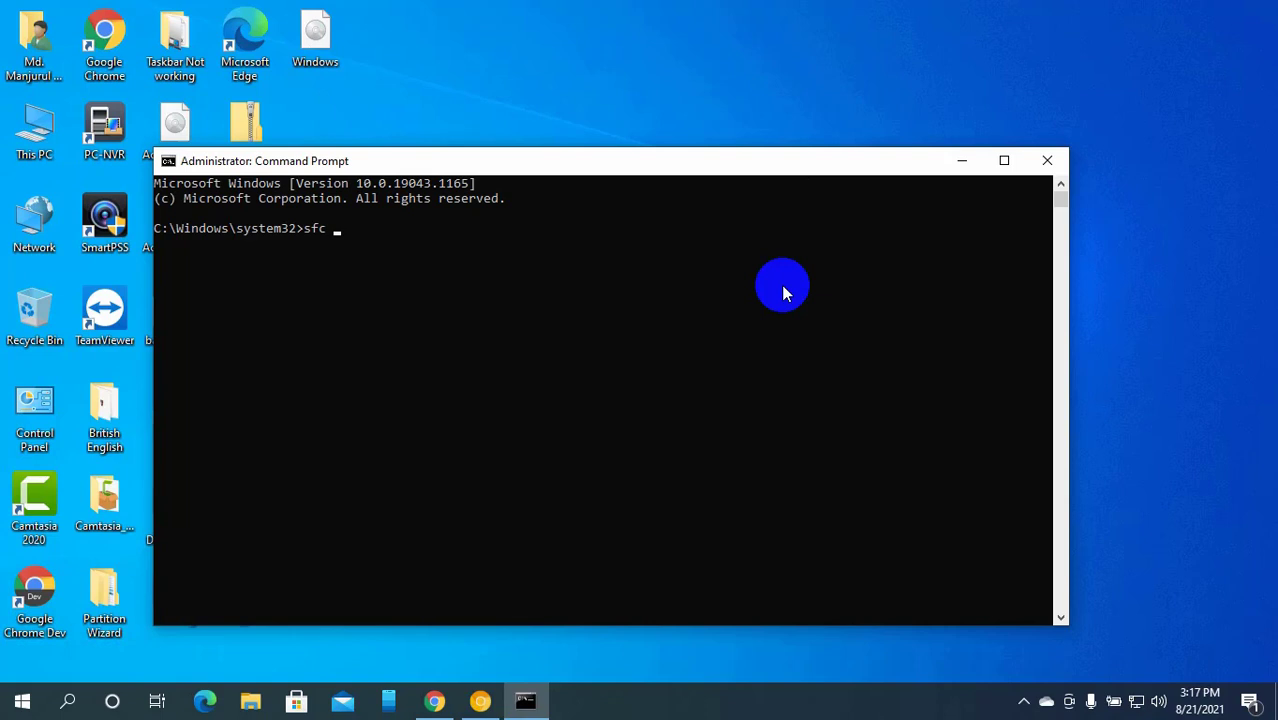
text(/scan)
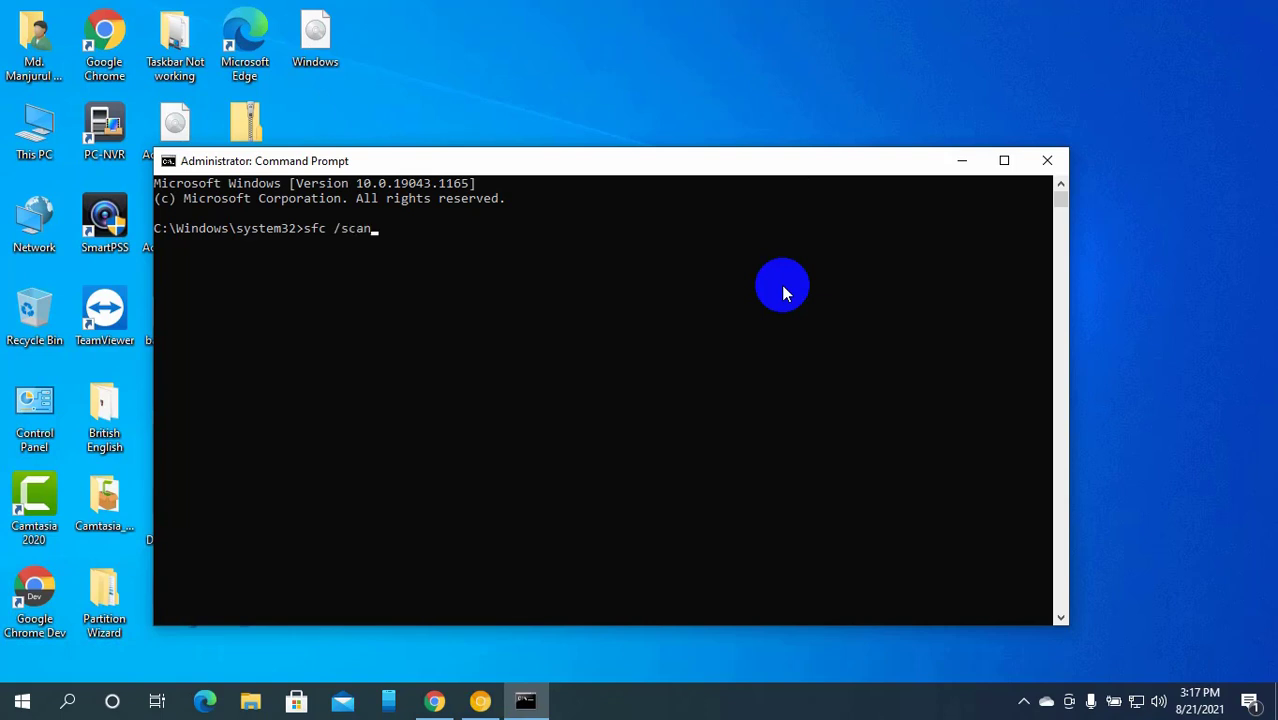
text(now)
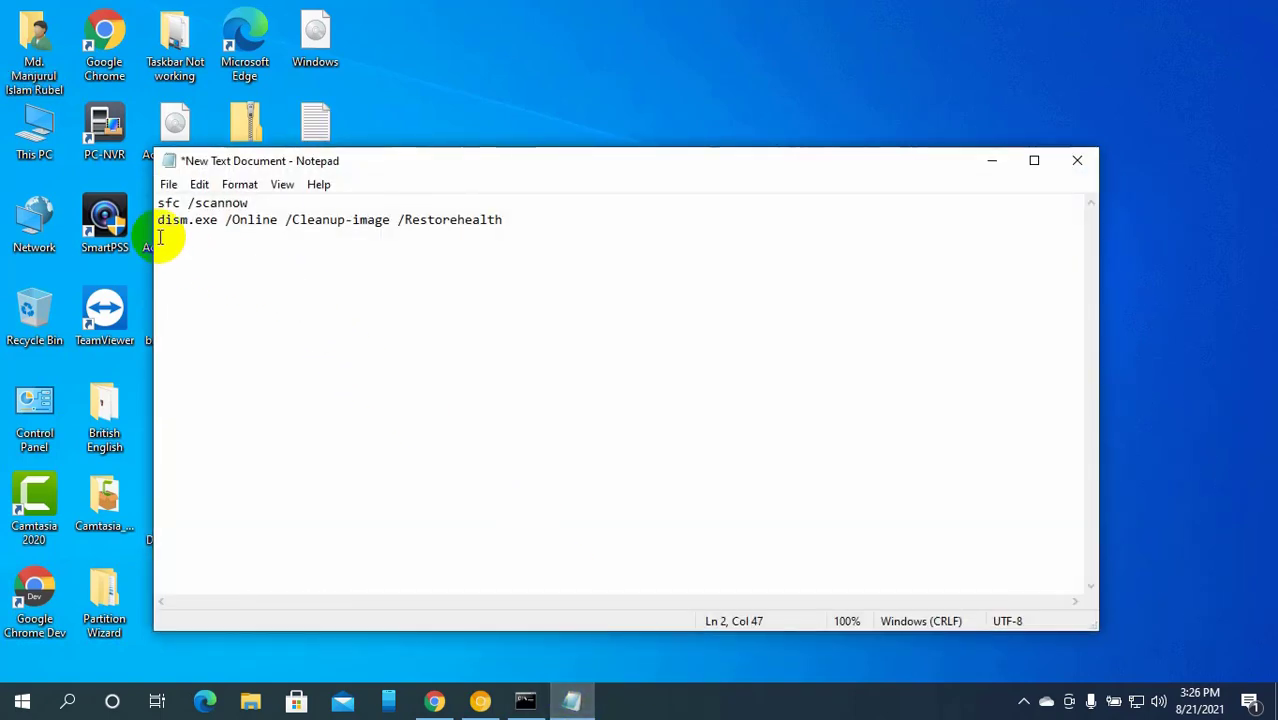
Select the dism.exe /Online /Cleanup-image /Restorehealth line in the Notepad notes
drag(156, 218, 504, 218)
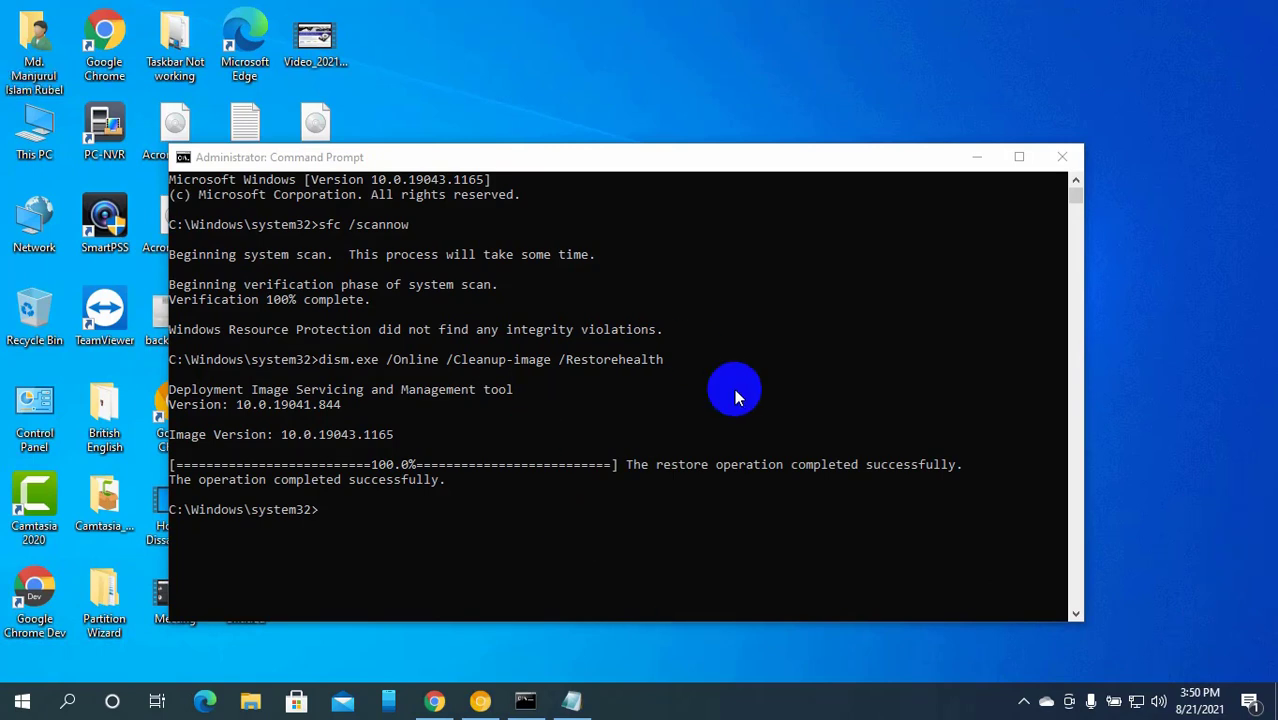
mouse_move(782, 210)
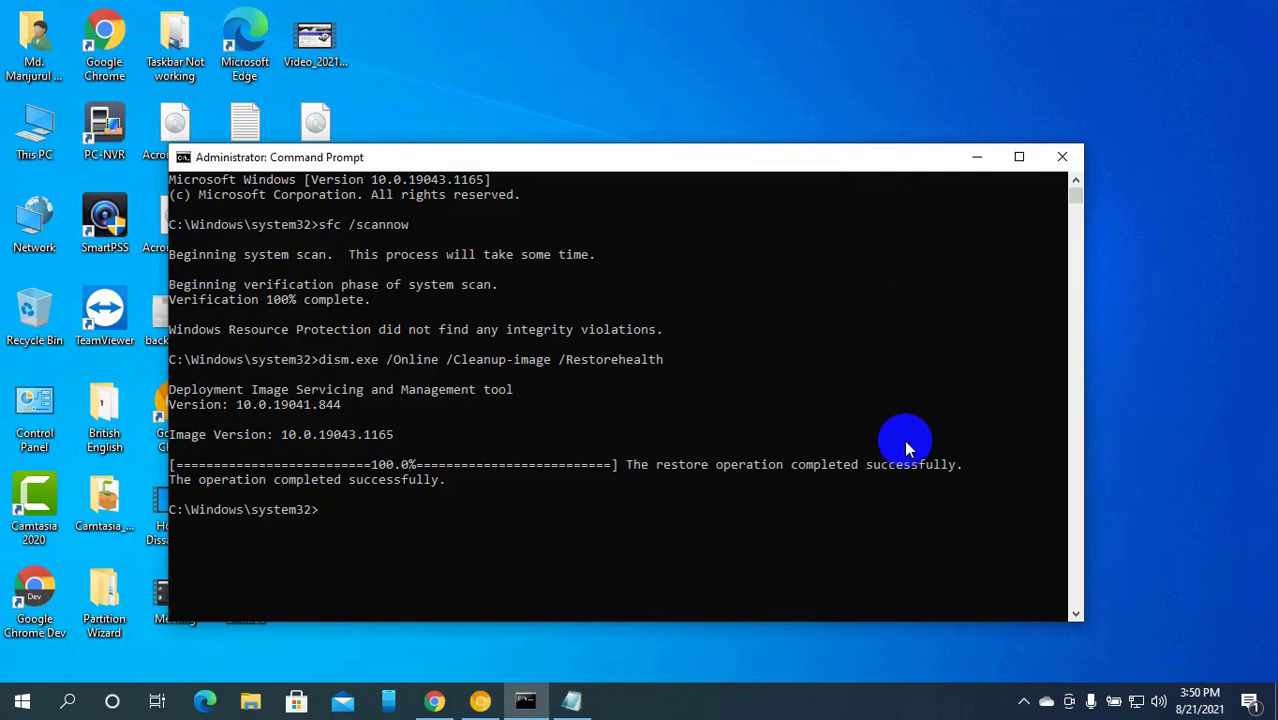
mouse_move(796, 526)
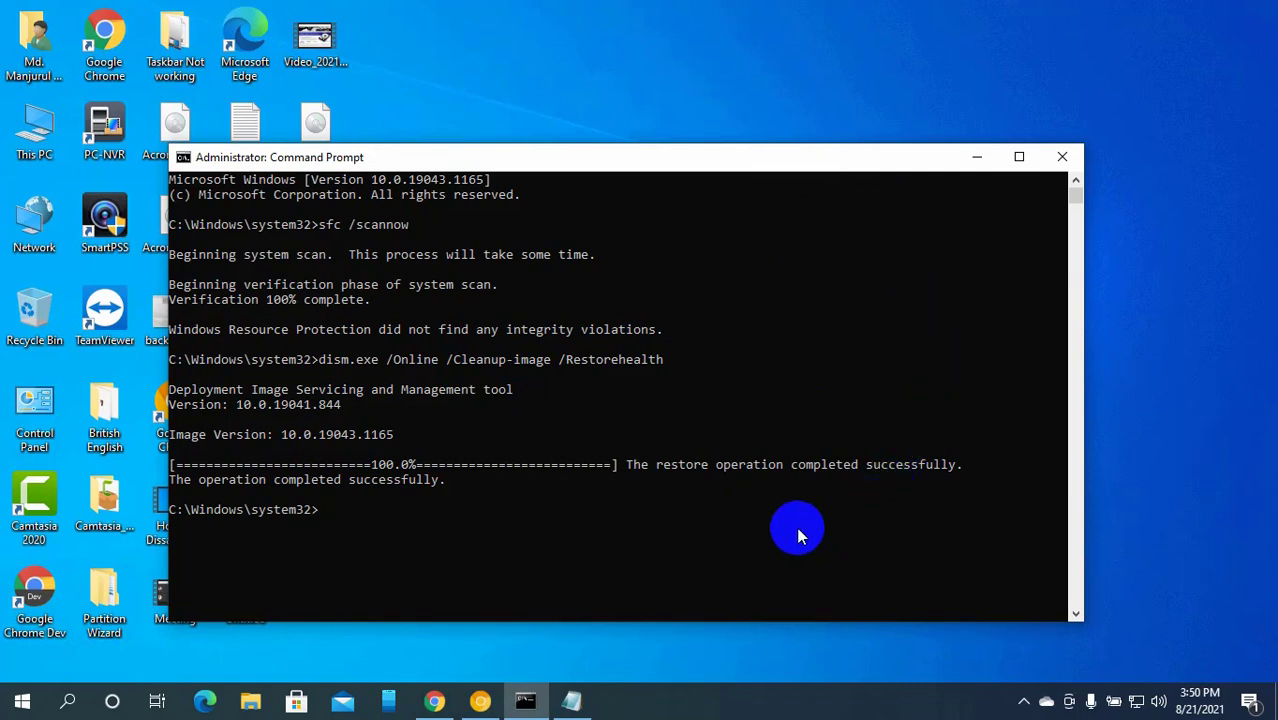
mouse_move(782, 564)
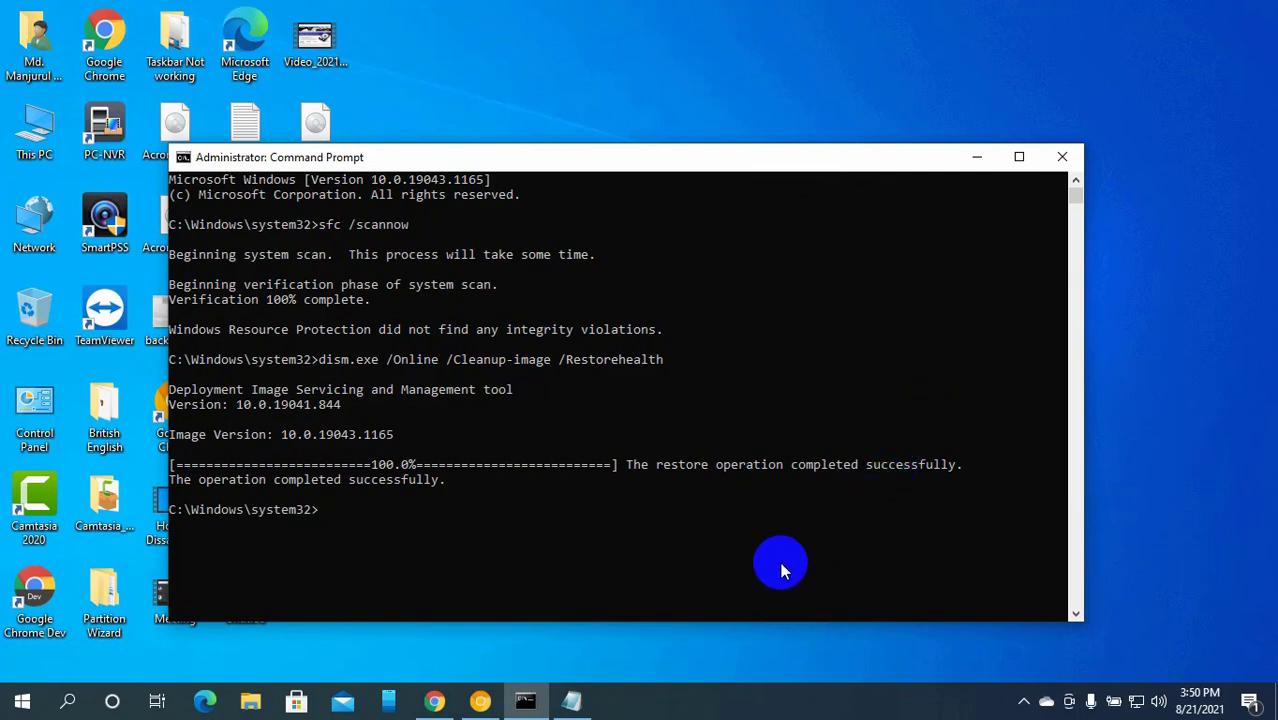
Close the finished Command Prompt and bring up the Start menu power options to restart
click(1062, 156)
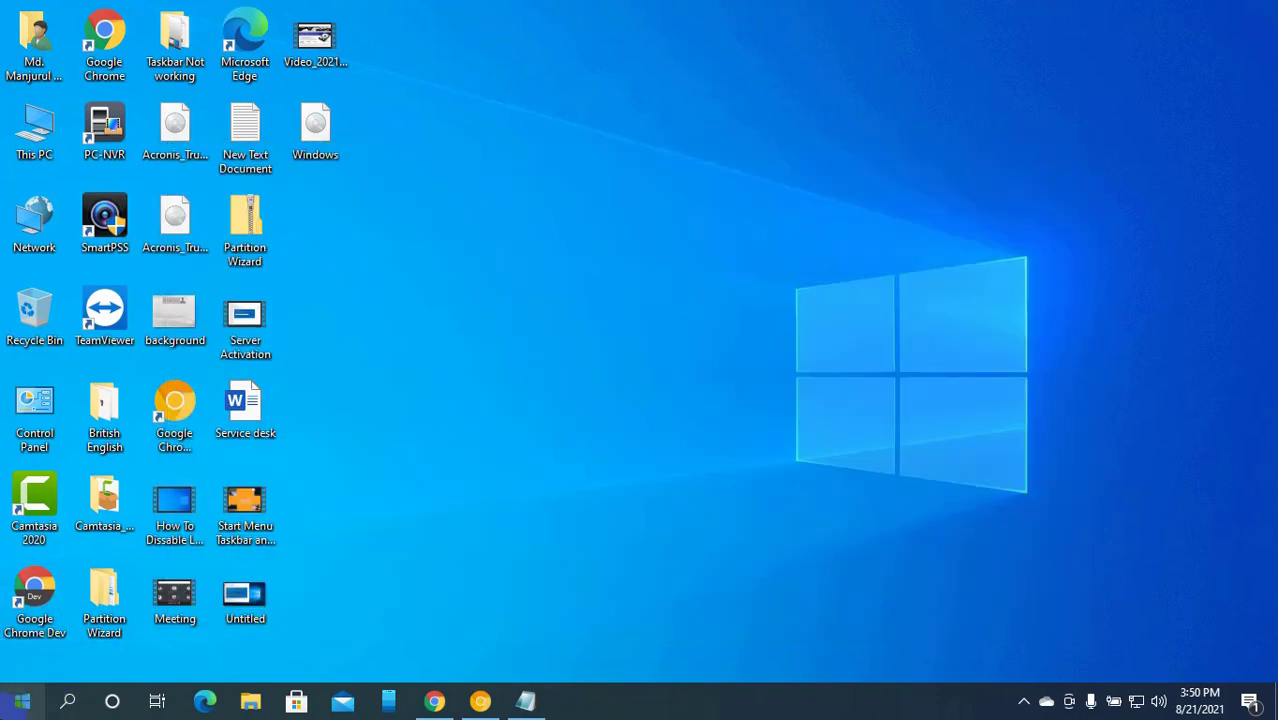
click(24, 696)
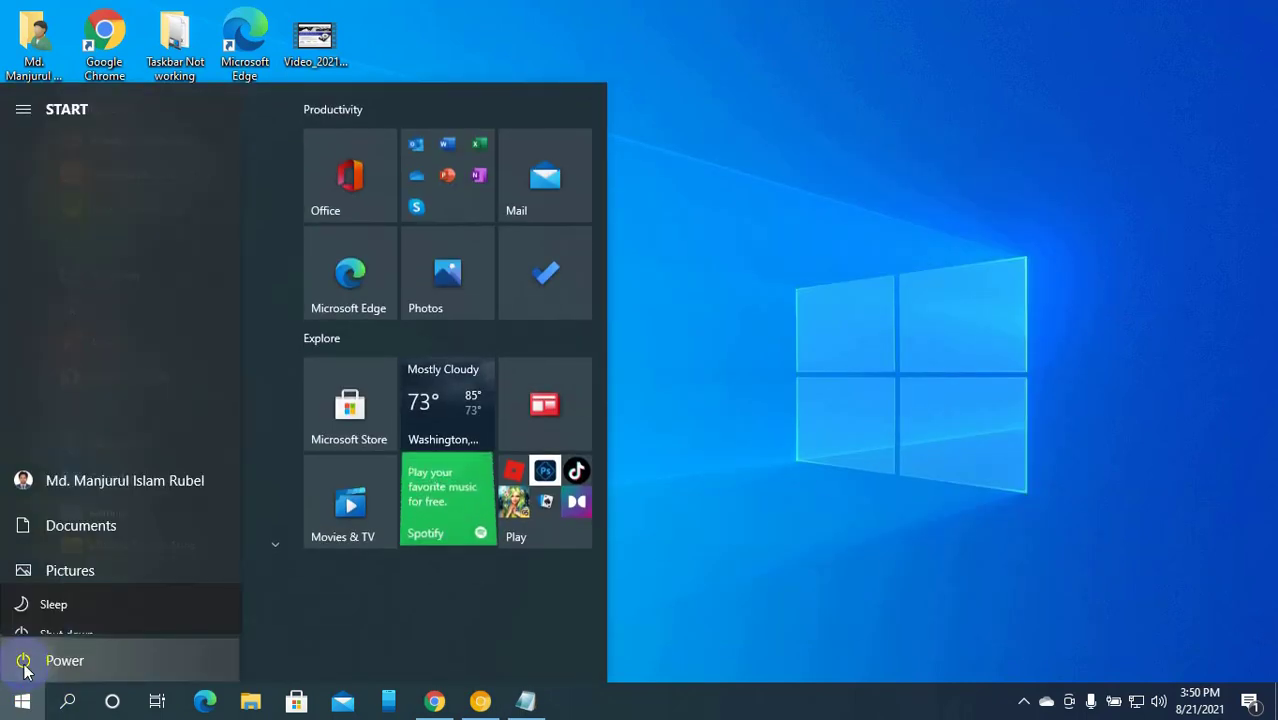